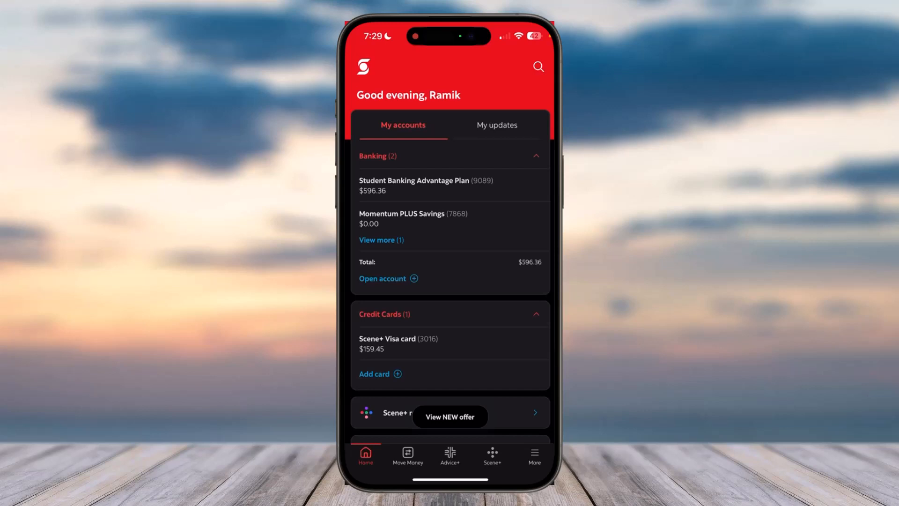
- Open Interac e-Transfer from the Move Money menu in the bottom bar
{"action": "left_click", "coordinate": [408, 457]}
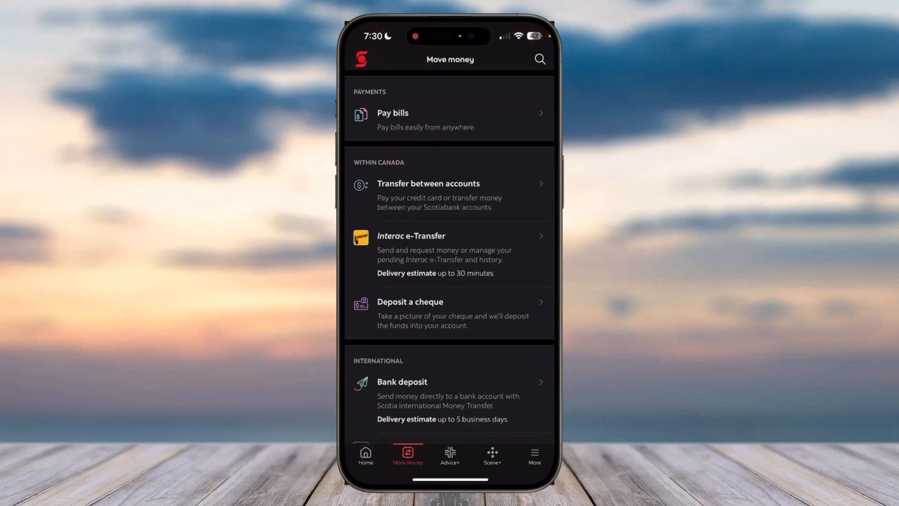
{"action": "left_click", "coordinate": [411, 235]}
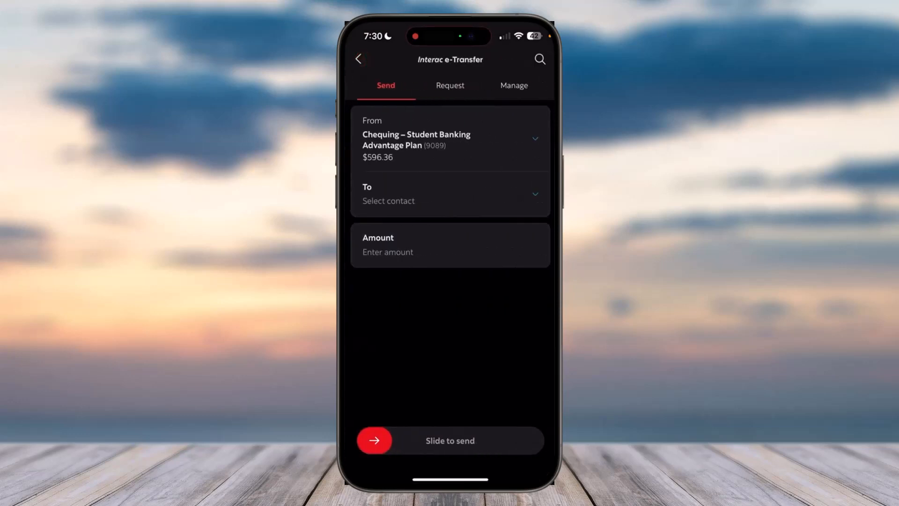
- Open the Feb 02, 2024 -$5.00 transfer from the Manage tab's History
{"action": "left_click", "coordinate": [514, 84]}
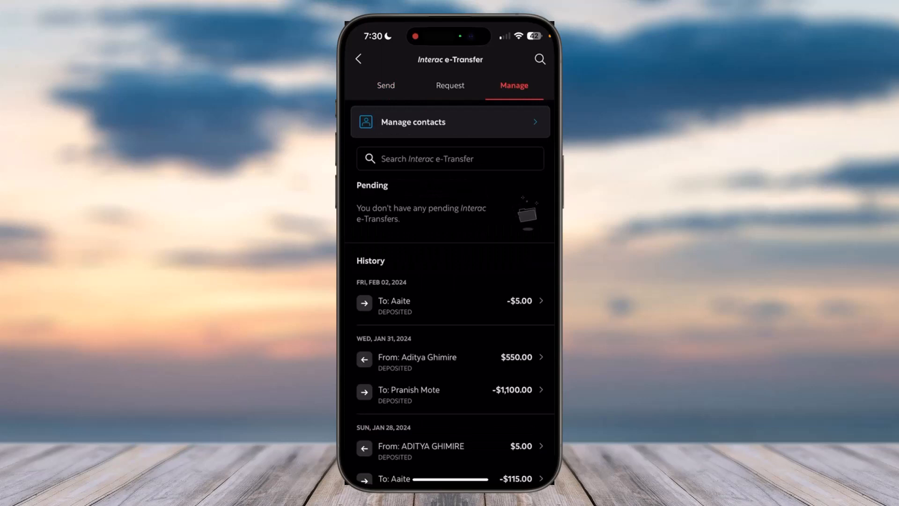
{"action": "left_click", "coordinate": [453, 306]}
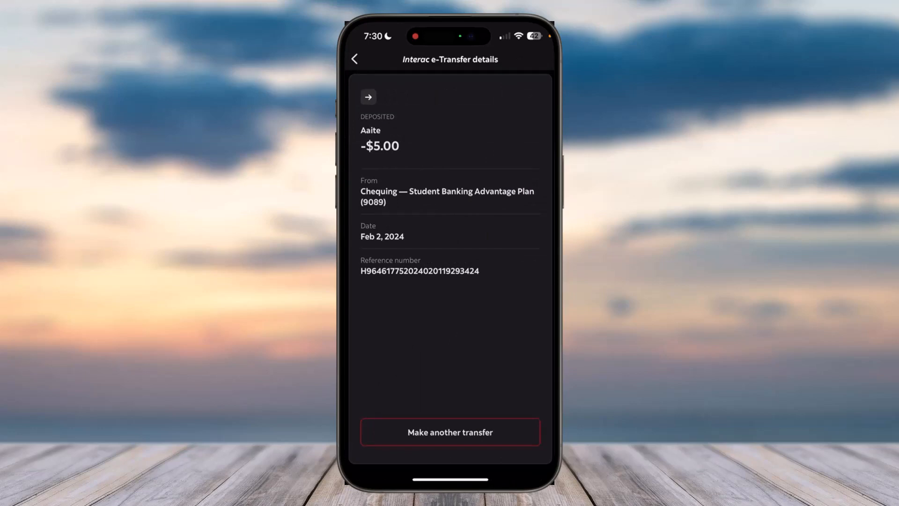
- Review the -$5.00 transfer details once more, then return to the history list
{"action": "left_click", "coordinate": [356, 59]}
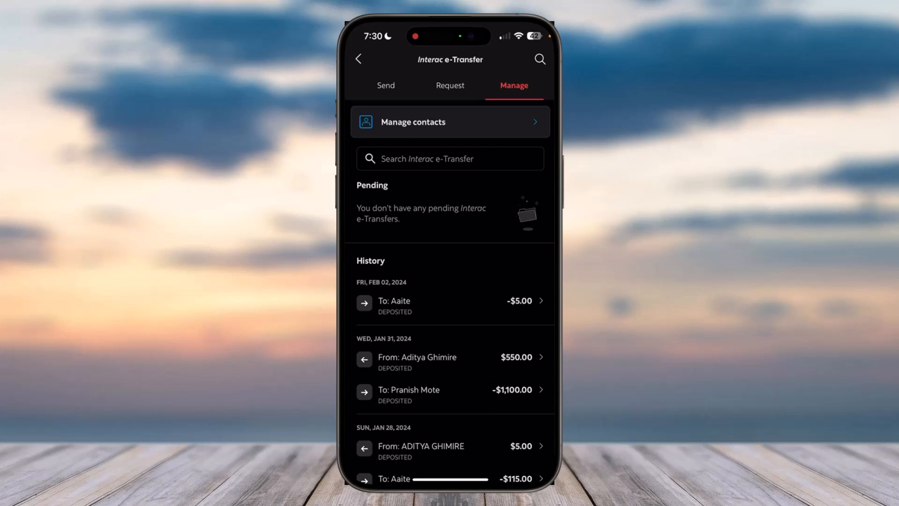
{"action": "left_click", "coordinate": [450, 305]}
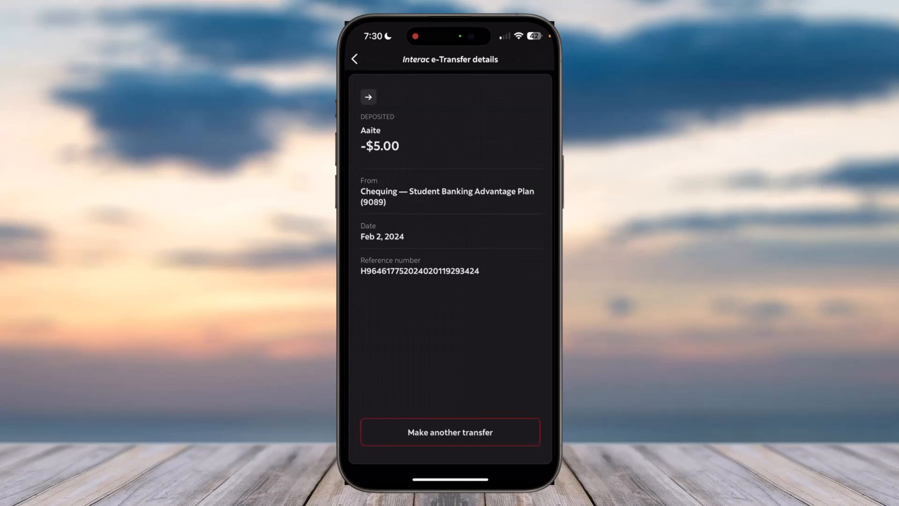
{"action": "left_click", "coordinate": [356, 58]}
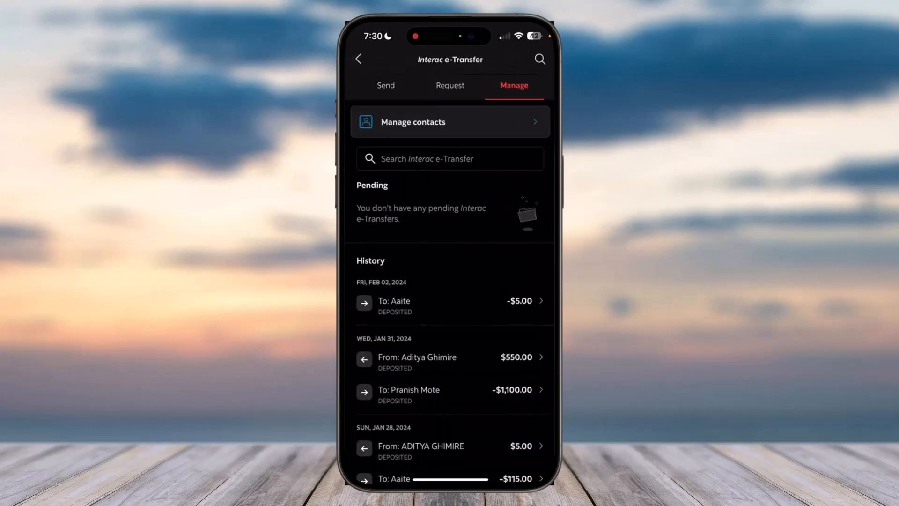